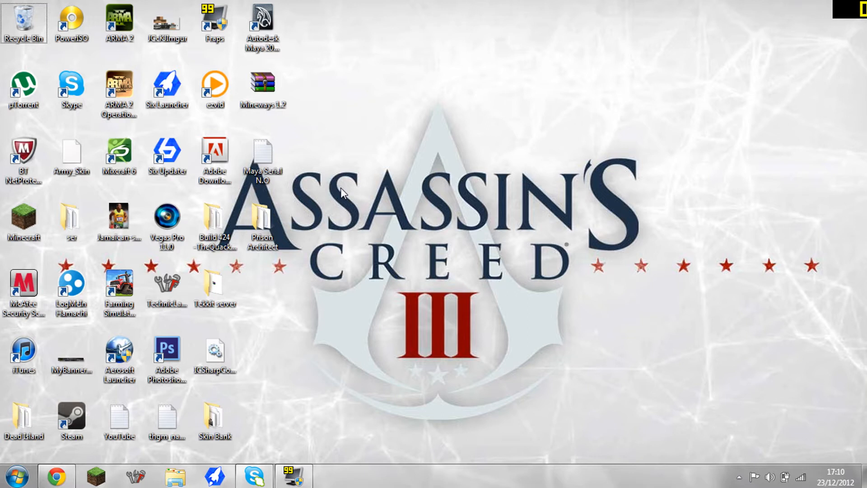
{"action": "mouse_move", "coordinate": [449, 250]}
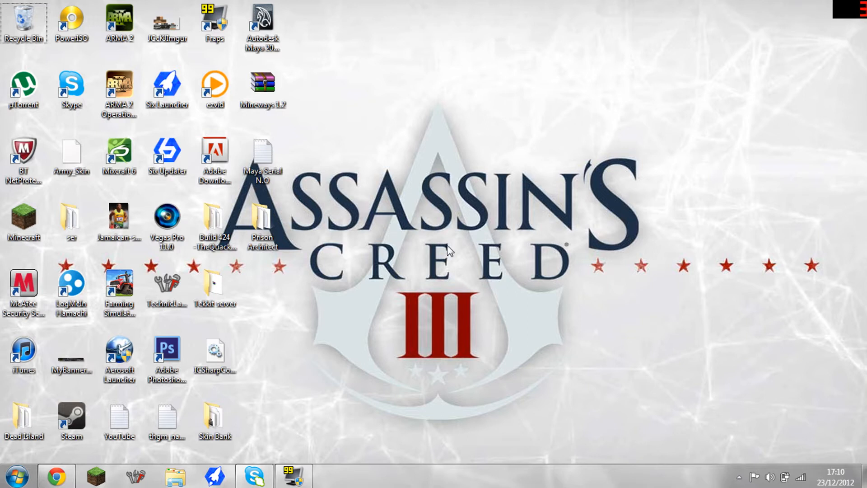
{"action": "mouse_move", "coordinate": [367, 220]}
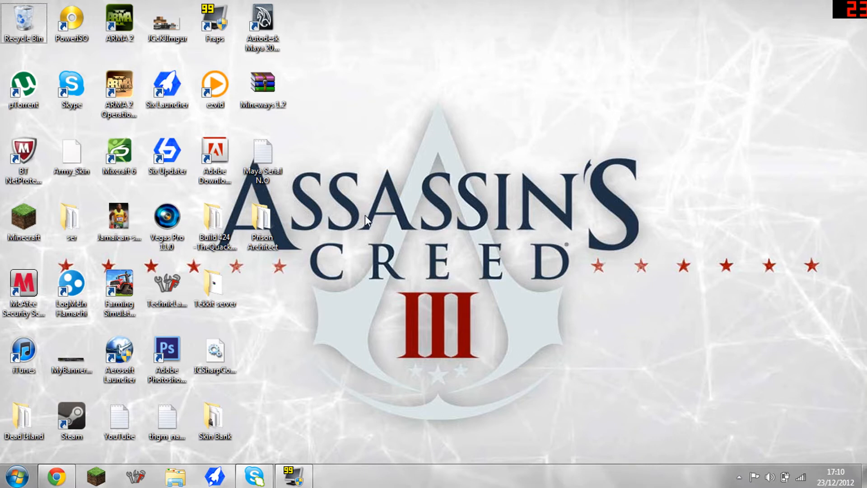
{"action": "mouse_move", "coordinate": [345, 227]}
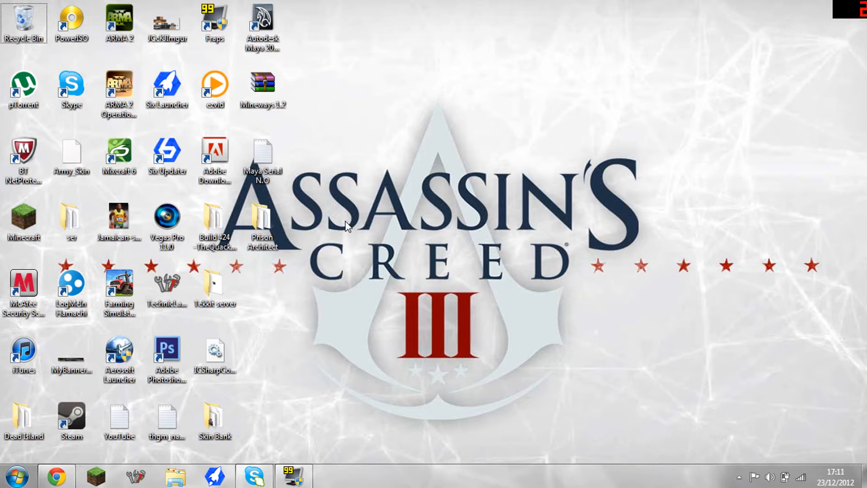
{"action": "mouse_move", "coordinate": [556, 484]}
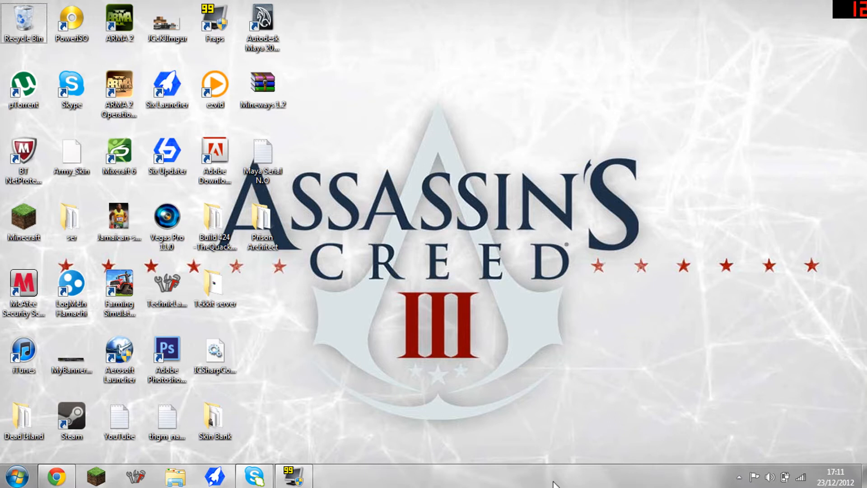
{"action": "mouse_move", "coordinate": [530, 317]}
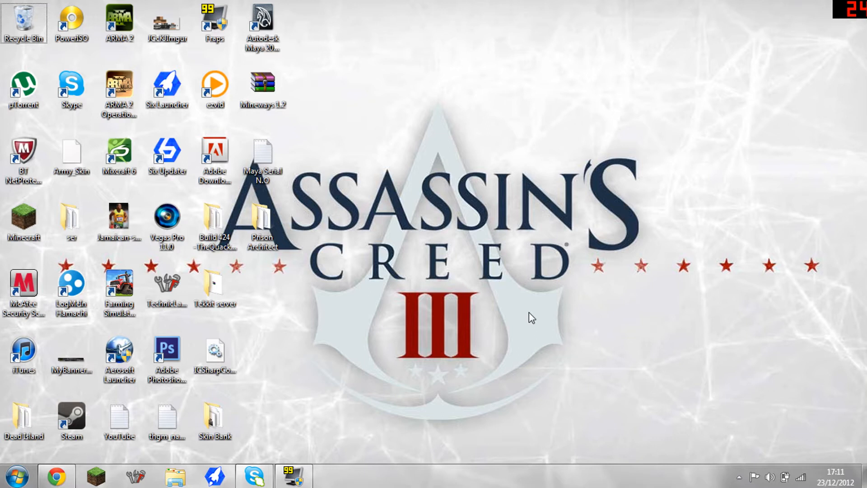
{"action": "mouse_move", "coordinate": [523, 322]}
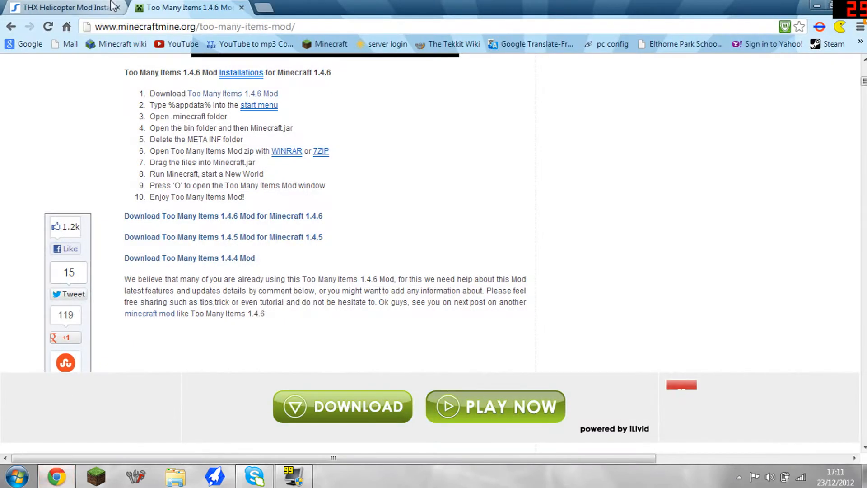
Download the THX Helicopter Mod Installer .exe from the Skydaz page's Downloads section.
{"action": "left_click", "coordinate": [62, 7]}
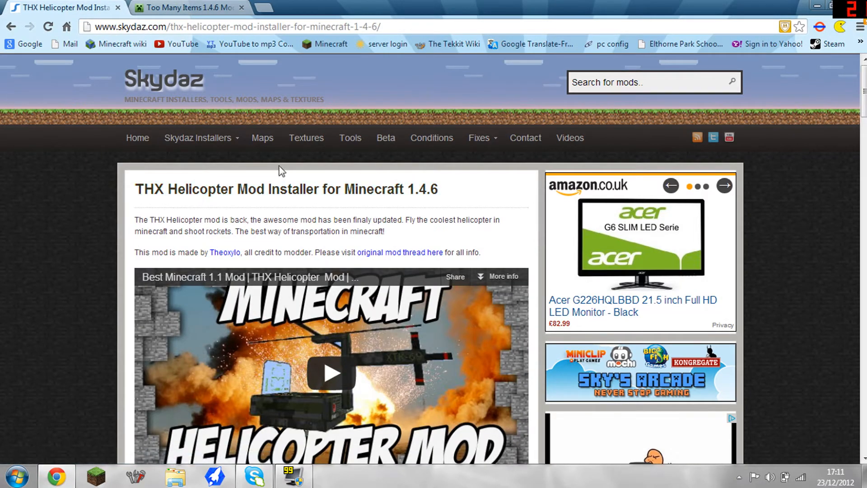
{"action": "mouse_move", "coordinate": [365, 218]}
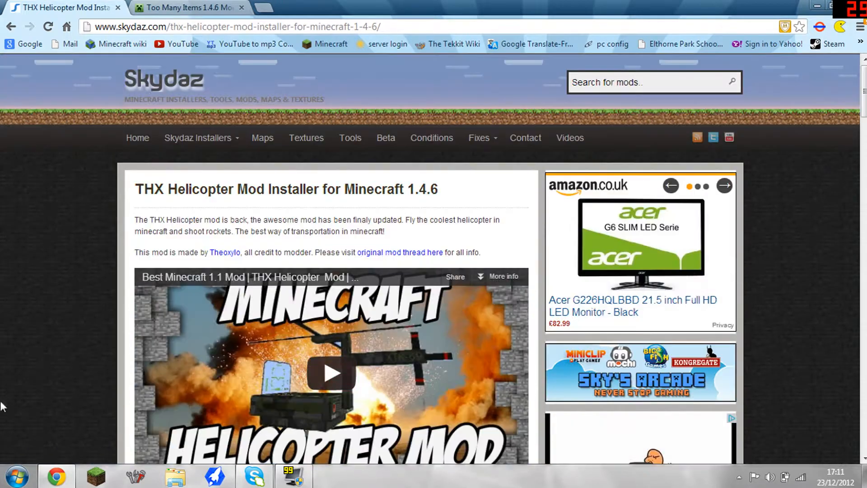
{"action": "scroll", "scroll_direction": "down", "scroll_amount": 3}
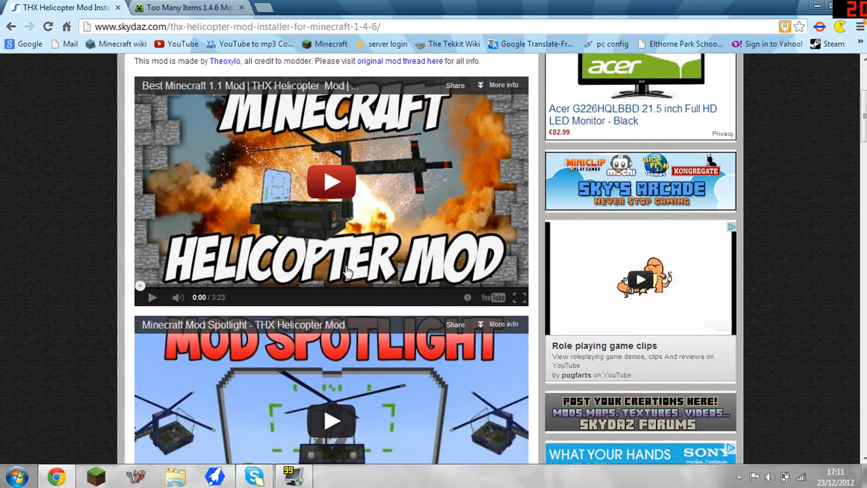
{"action": "scroll", "scroll_direction": "down", "scroll_amount": 3}
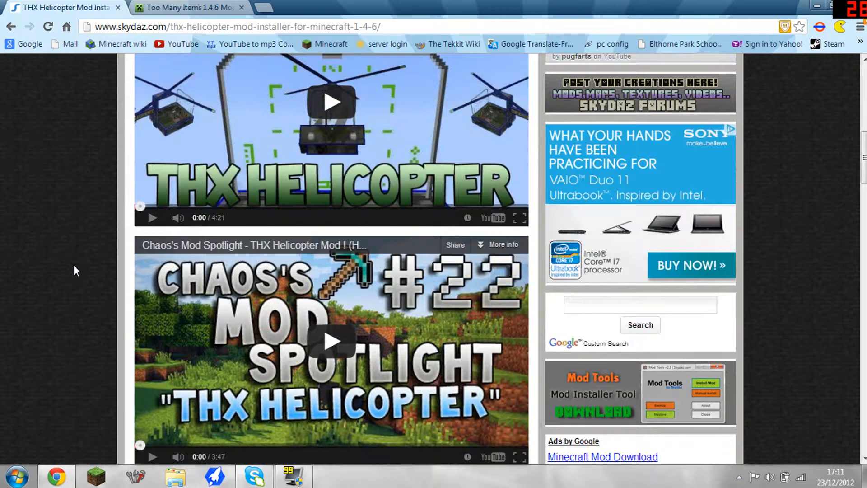
{"action": "scroll", "scroll_direction": "down", "scroll_amount": 3}
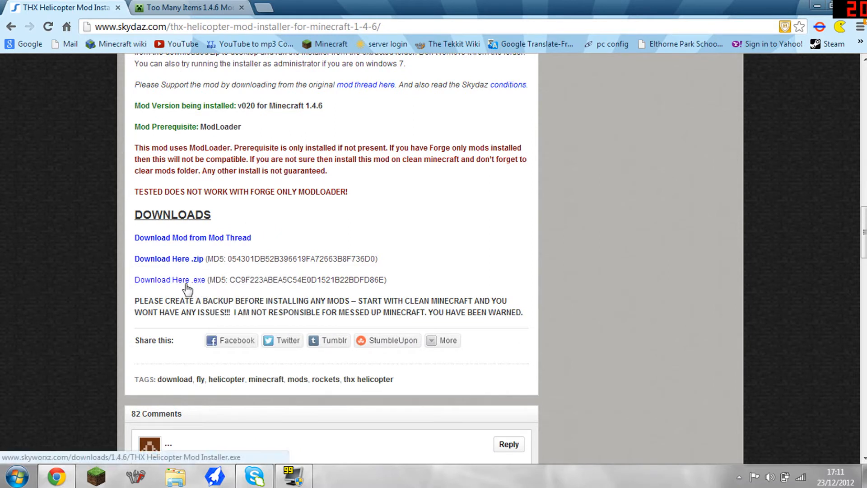
{"action": "left_click", "coordinate": [169, 279]}
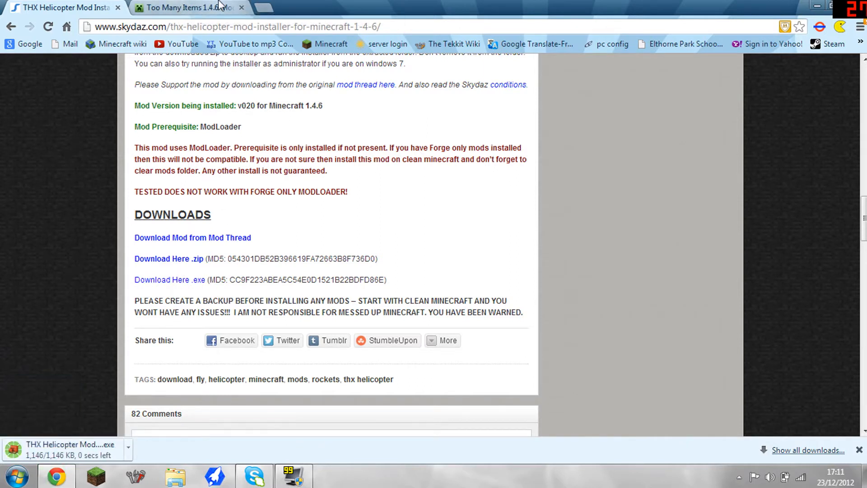
Download Too Many Items 1.4.6 for Minecraft 1.4.6 from its mod page.
{"action": "left_click", "coordinate": [188, 7]}
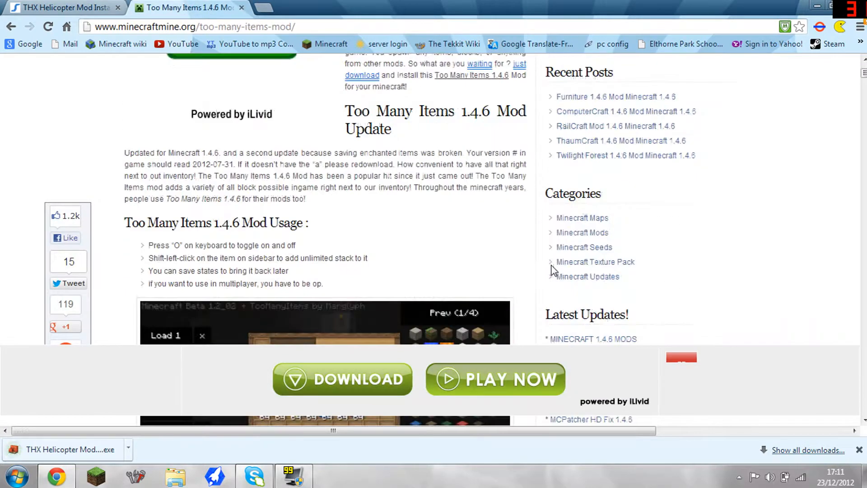
{"action": "scroll", "scroll_direction": "down", "scroll_amount": 3}
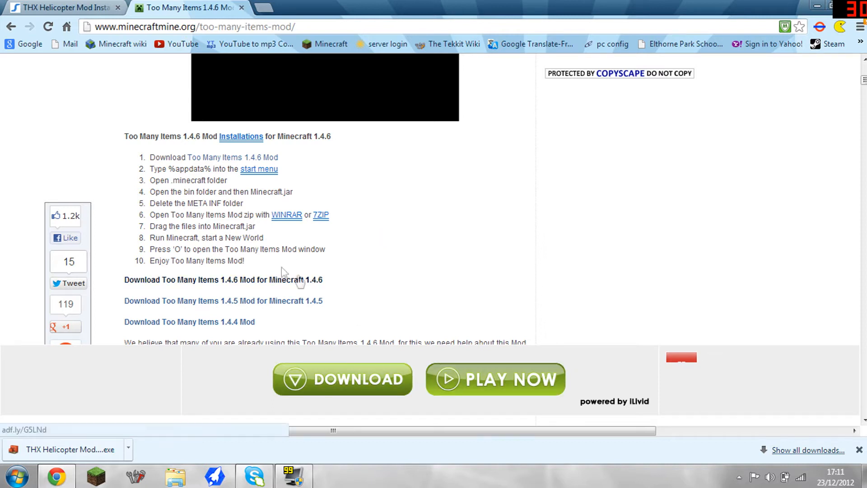
{"action": "left_click", "coordinate": [343, 379]}
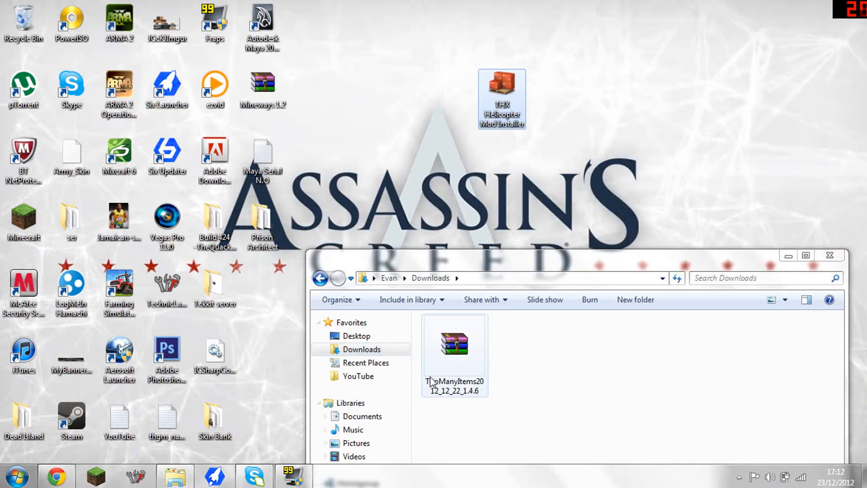
Move the TooManyItems archive to the desktop and launch the THX Helicopter installer.
{"action": "left_click_drag", "start_coordinate": [454, 343], "coordinate": [550, 100]}
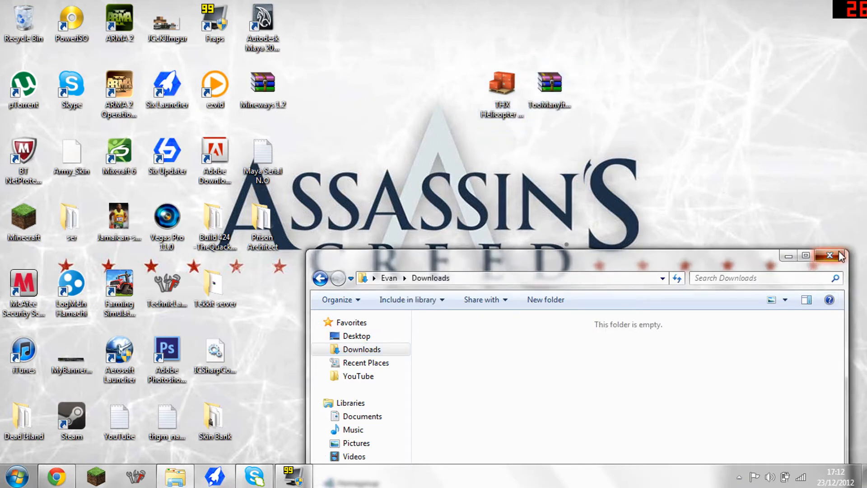
{"action": "left_click", "coordinate": [830, 256]}
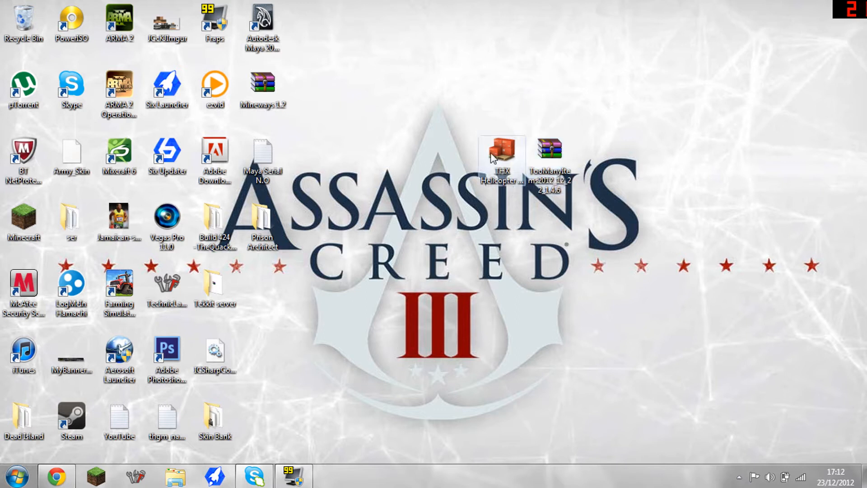
{"action": "double_click", "coordinate": [501, 152]}
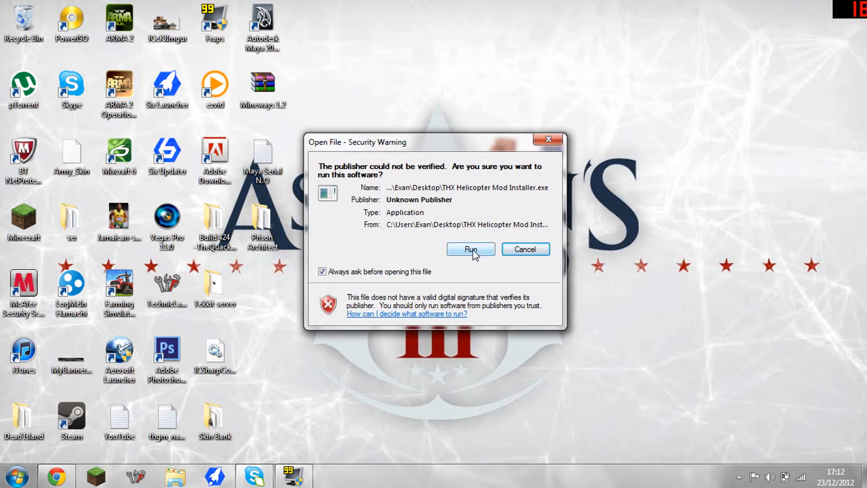
Run the unverified installer and install the helicopter mod without backing up Minecraft.
{"action": "left_click", "coordinate": [470, 250]}
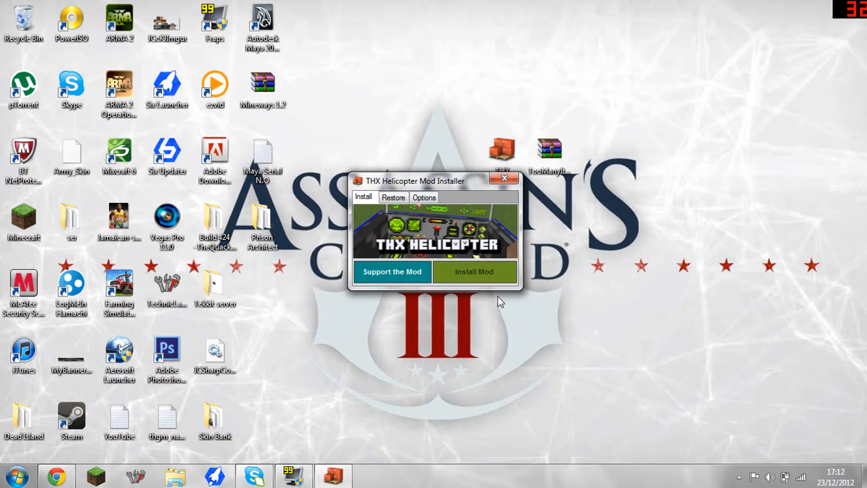
{"action": "mouse_move", "coordinate": [392, 271]}
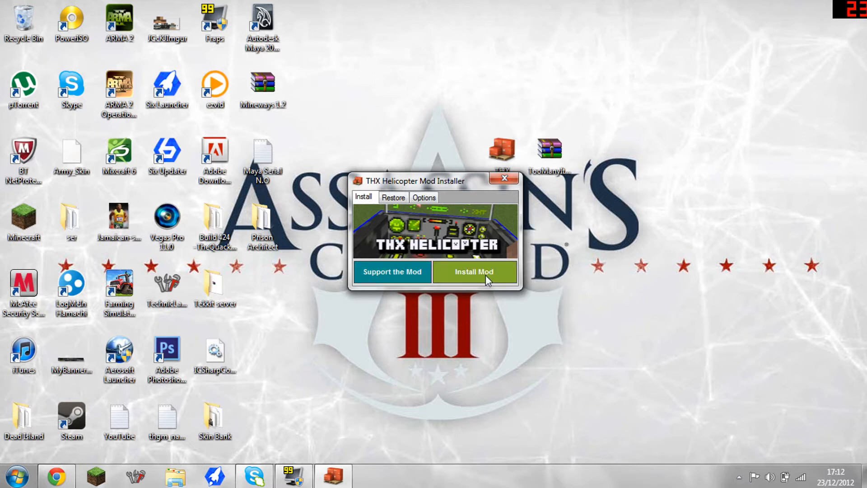
{"action": "left_click", "coordinate": [473, 271]}
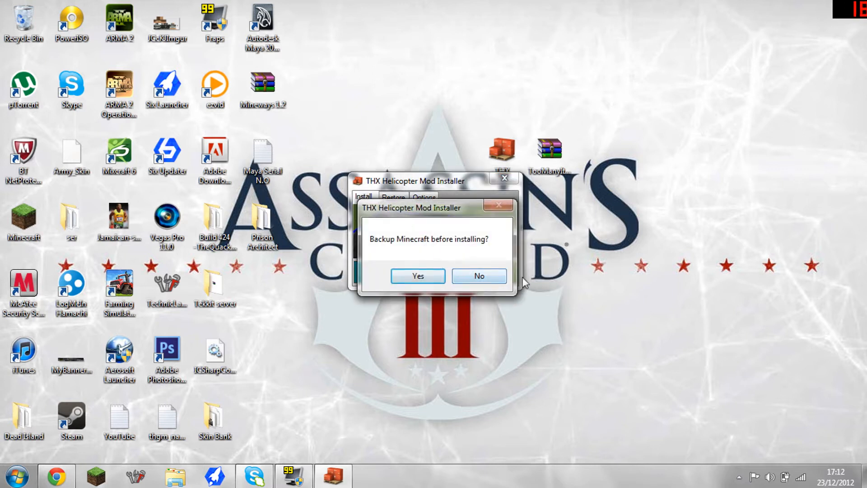
{"action": "mouse_move", "coordinate": [479, 276]}
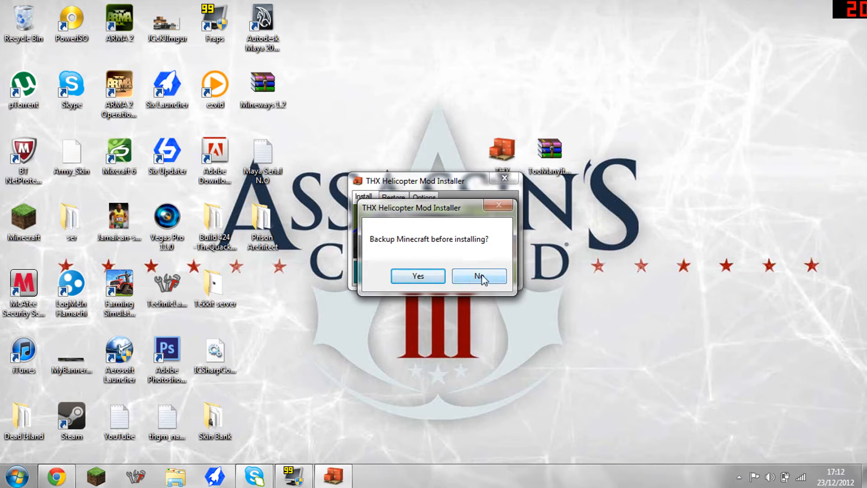
{"action": "left_click", "coordinate": [479, 276]}
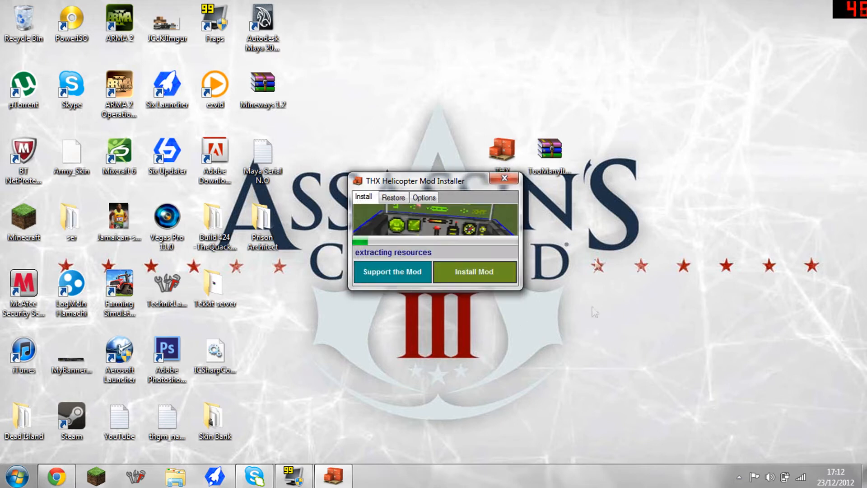
{"action": "mouse_move", "coordinate": [821, 381]}
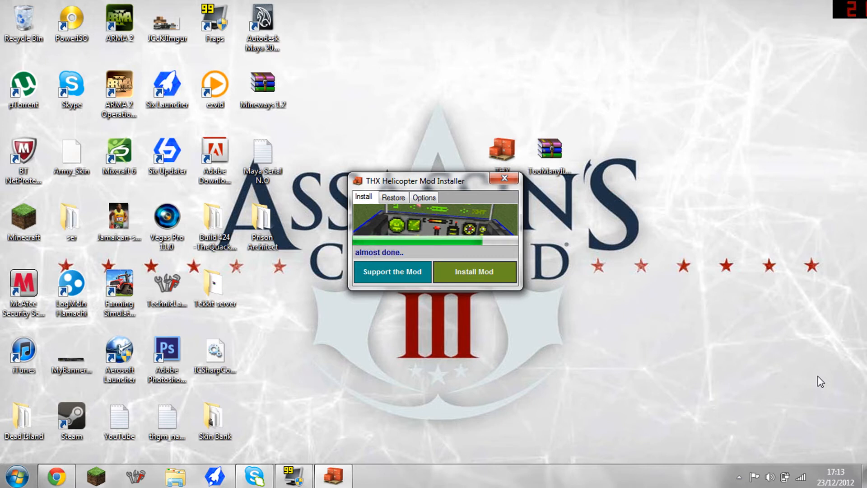
{"action": "left_click", "coordinate": [474, 272]}
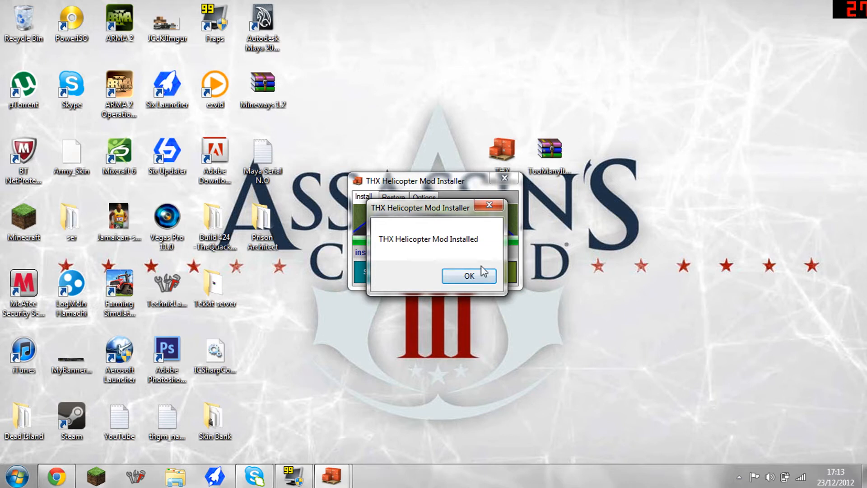
{"action": "left_click", "coordinate": [469, 276]}
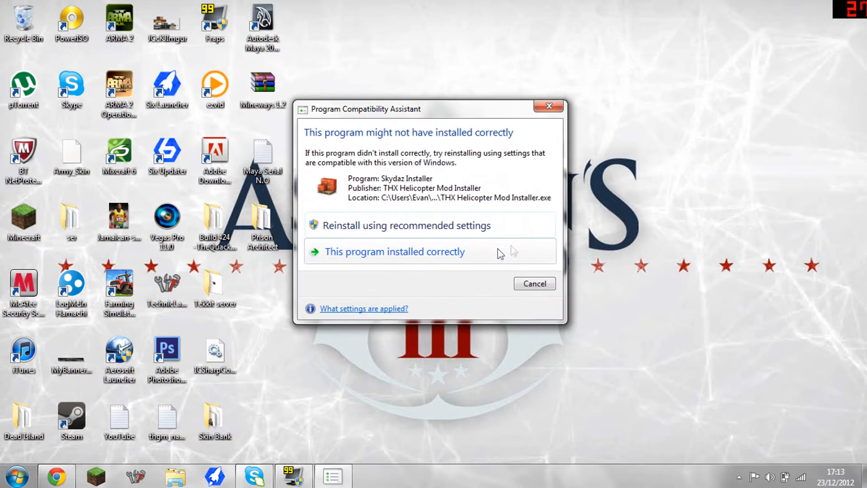
{"action": "mouse_move", "coordinate": [316, 238]}
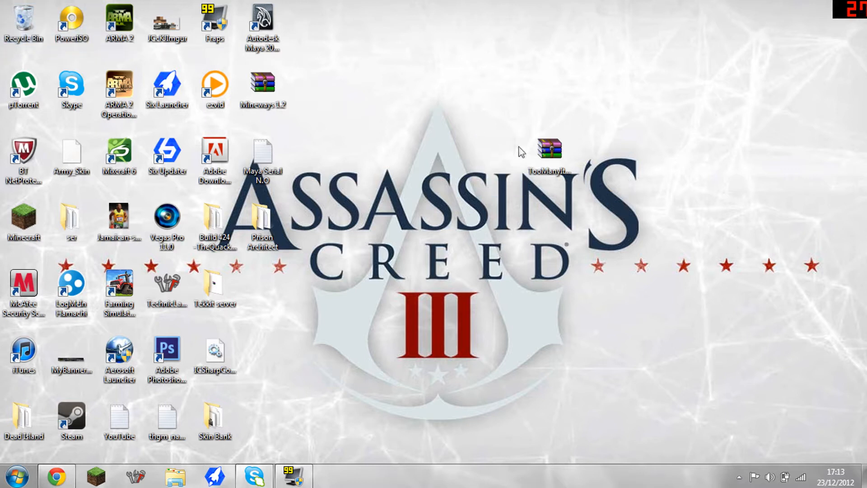
Drag the TooManyItems zip icon toward the centre of the desktop.
{"action": "left_click_drag", "start_coordinate": [550, 149], "coordinate": [452, 213]}
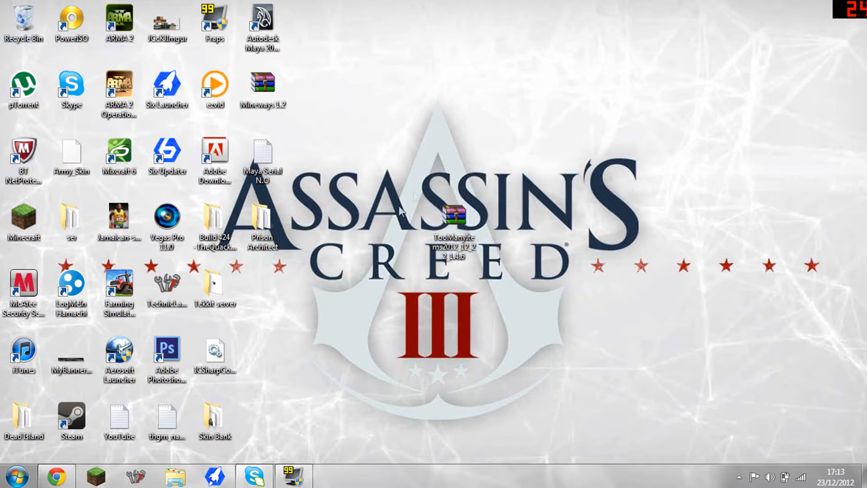
{"action": "mouse_move", "coordinate": [359, 285]}
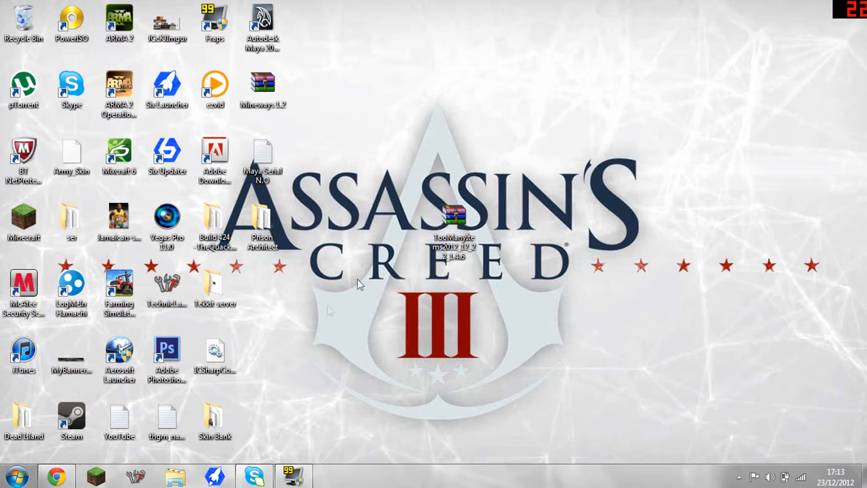
Search %appdata%, browse into .minecraft's bin folder and select minecraft.jar.
{"action": "left_click", "coordinate": [17, 476]}
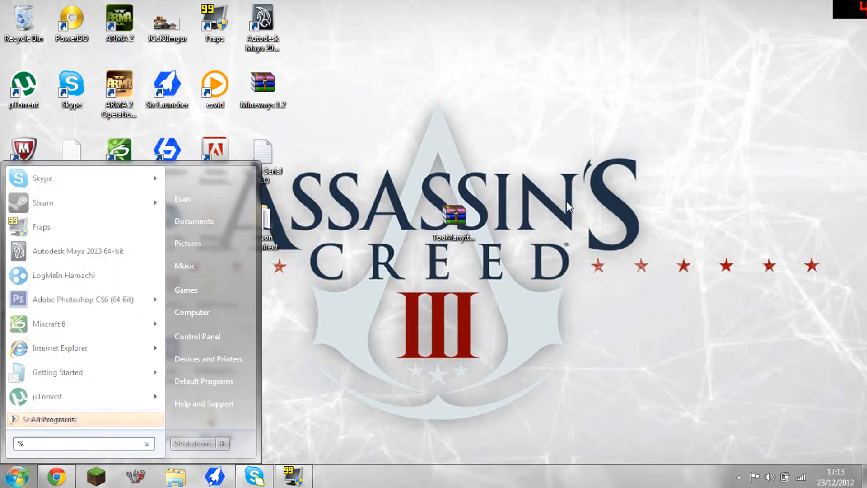
{"action": "type", "text": "%"}
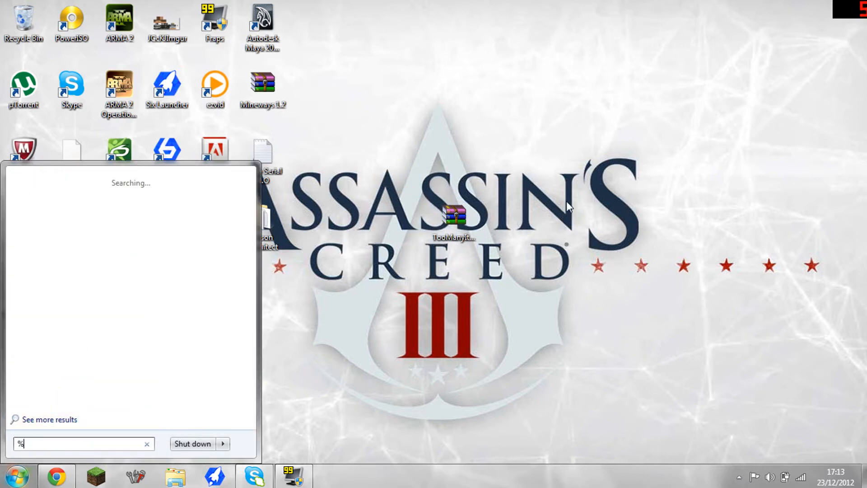
{"action": "type", "text": "app"}
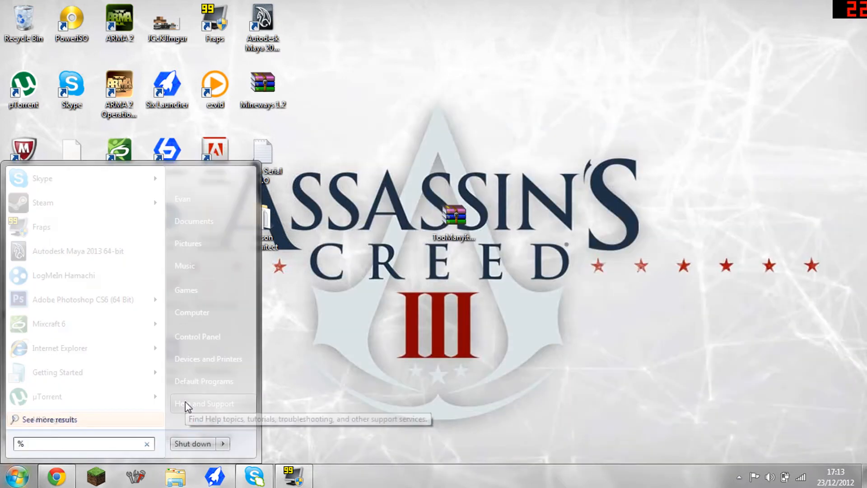
{"action": "type", "text": "appdata%"}
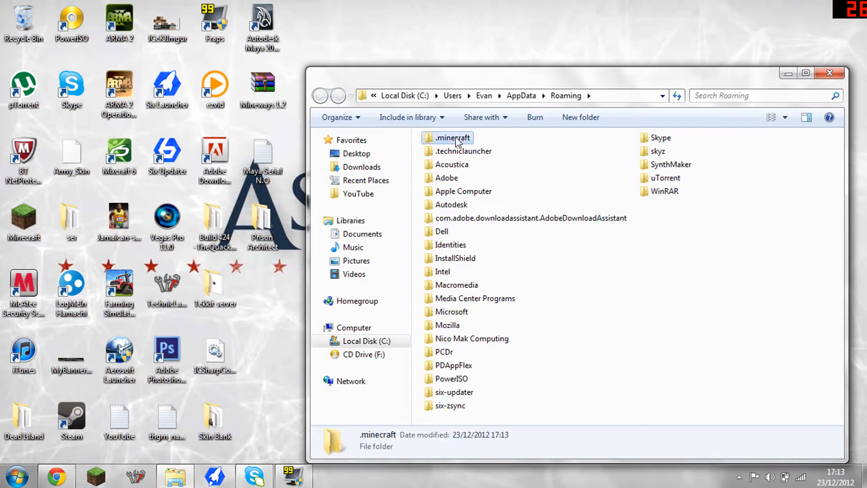
{"action": "double_click", "coordinate": [452, 138]}
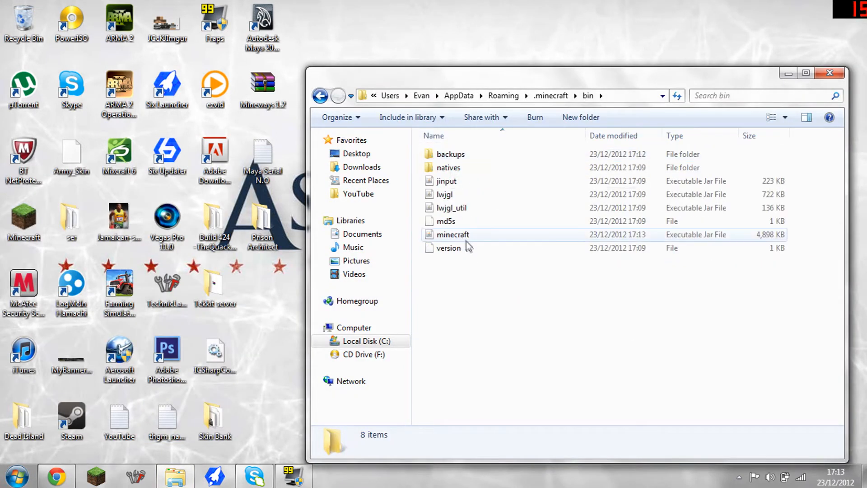
{"action": "left_click", "coordinate": [453, 234]}
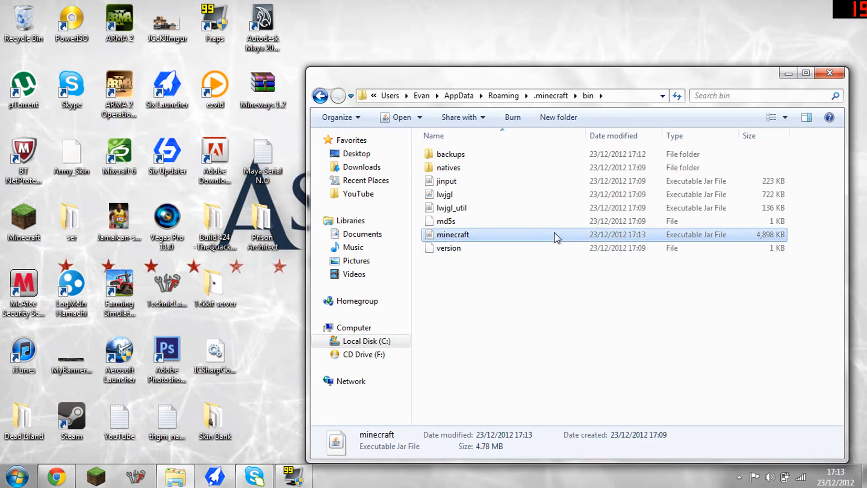
Open minecraft.jar in WinRAR, add the TooManyItems files, and close both archive windows.
{"action": "right_click", "coordinate": [453, 234]}
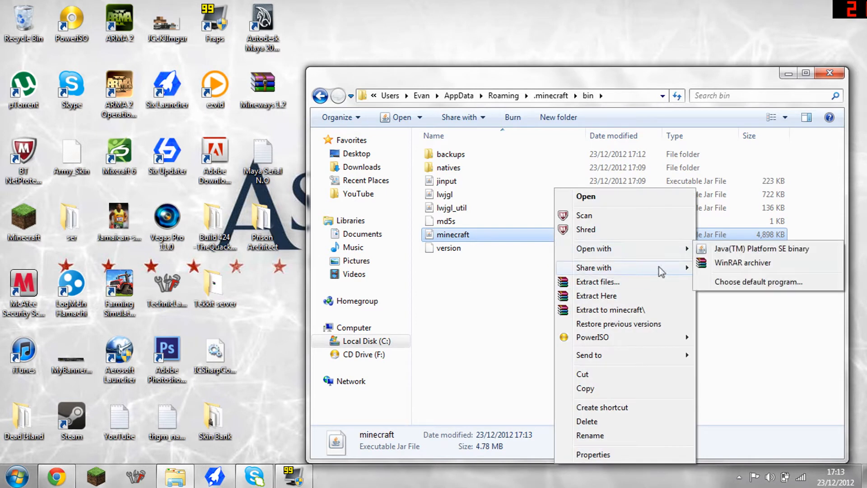
{"action": "mouse_move", "coordinate": [743, 262]}
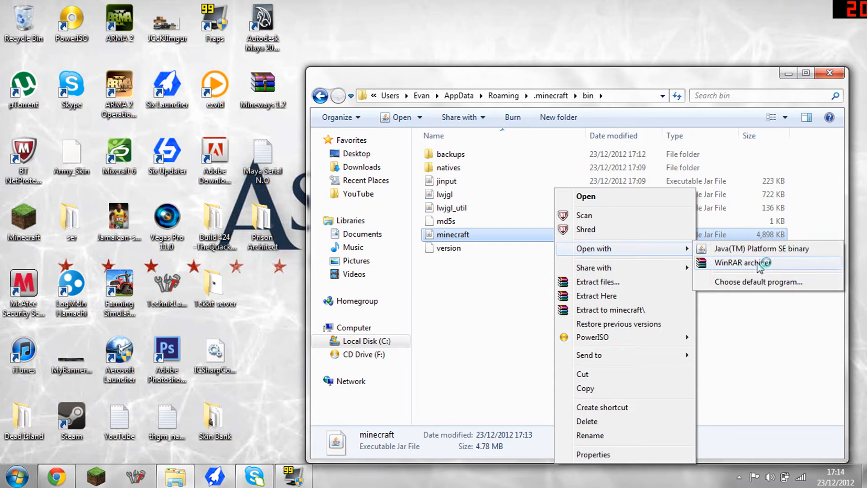
{"action": "left_click", "coordinate": [742, 262]}
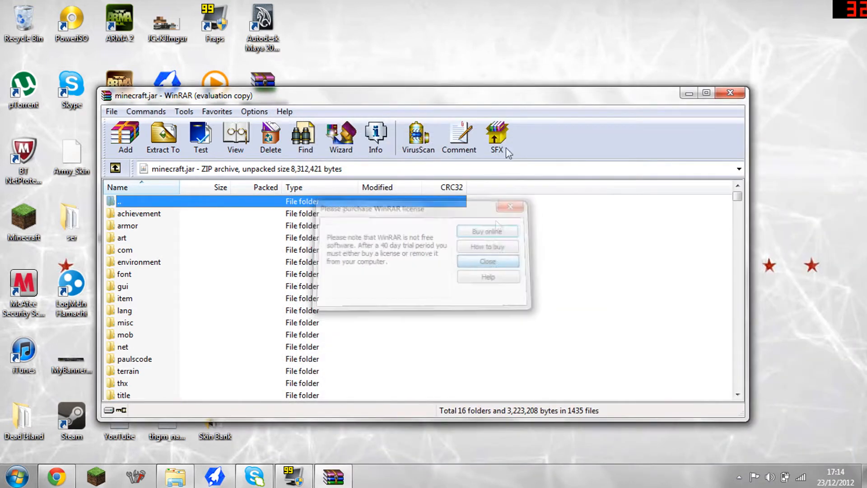
{"action": "left_click", "coordinate": [487, 261]}
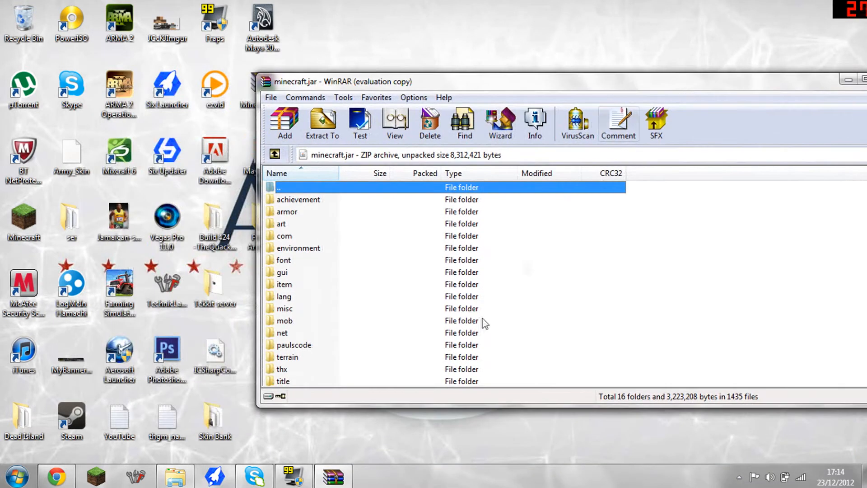
{"action": "left_click", "coordinate": [288, 211]}
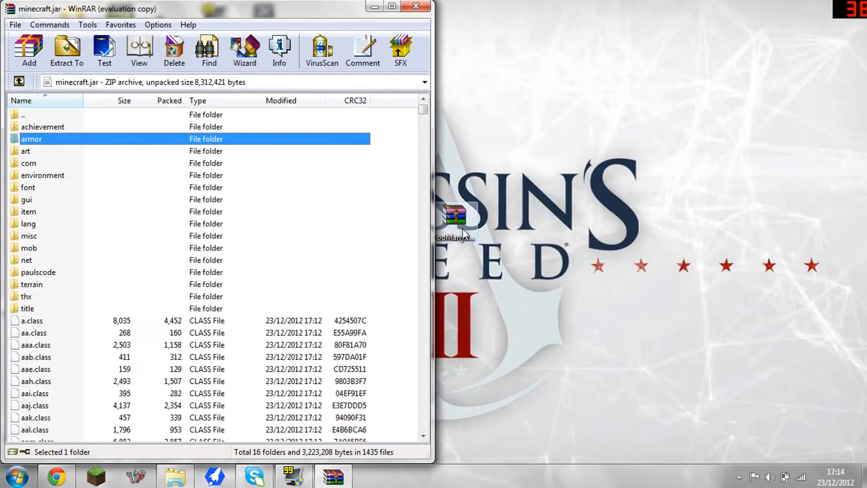
{"action": "double_click", "coordinate": [455, 216]}
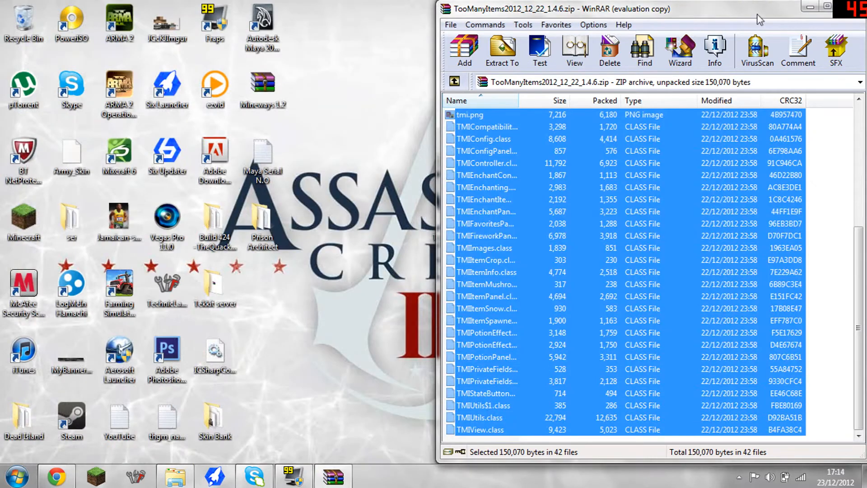
{"action": "left_click", "coordinate": [808, 8]}
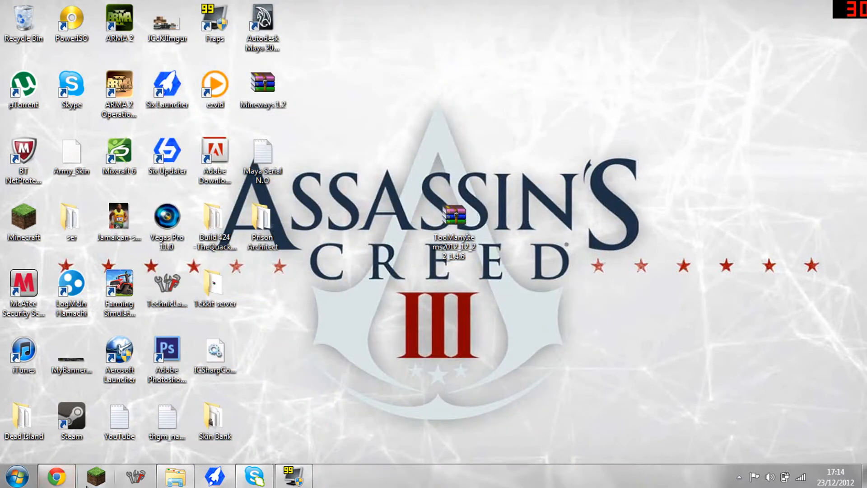
Launch Minecraft and log in with Remember password ticked.
{"action": "left_click", "coordinate": [95, 476]}
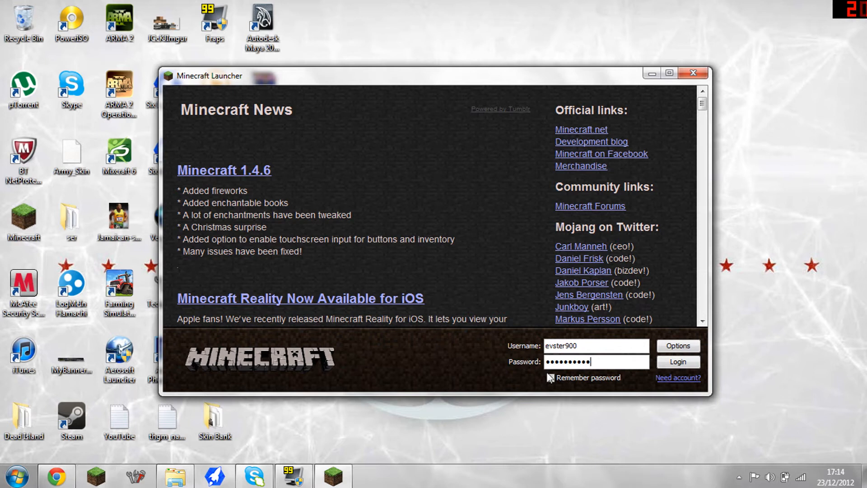
{"action": "left_click", "coordinate": [550, 377]}
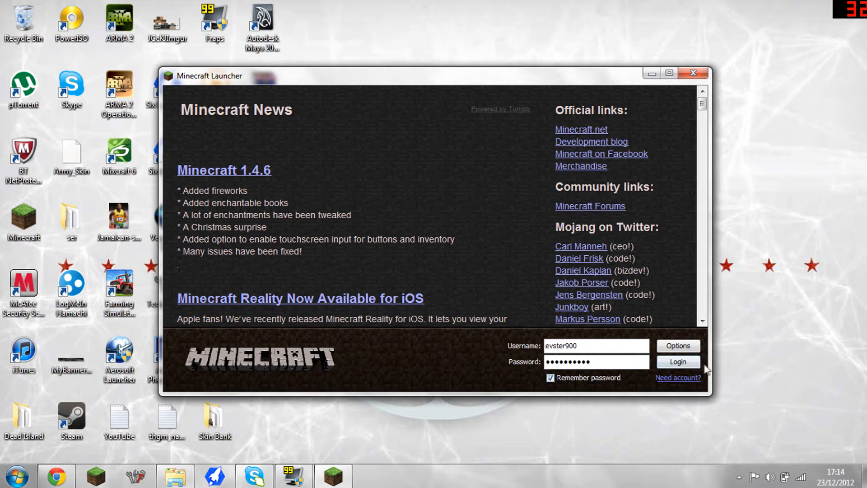
{"action": "left_click", "coordinate": [678, 362]}
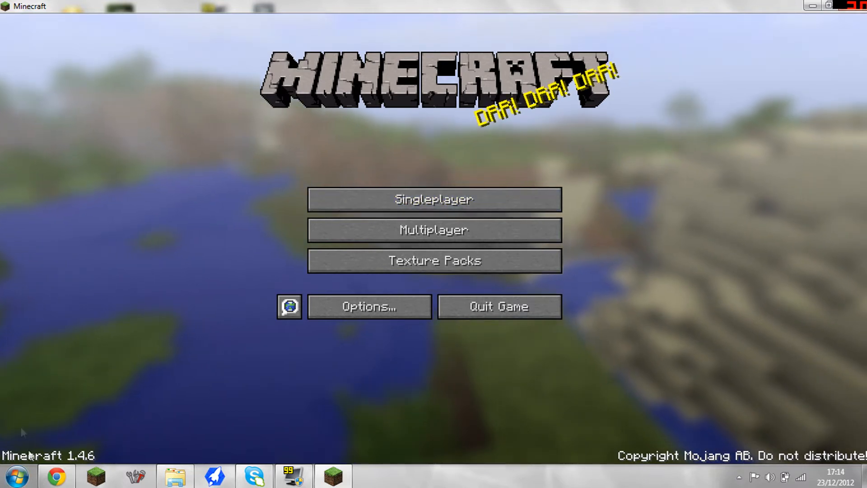
Start creating a new singleplayer world and change its game mode.
{"action": "left_click", "coordinate": [433, 199]}
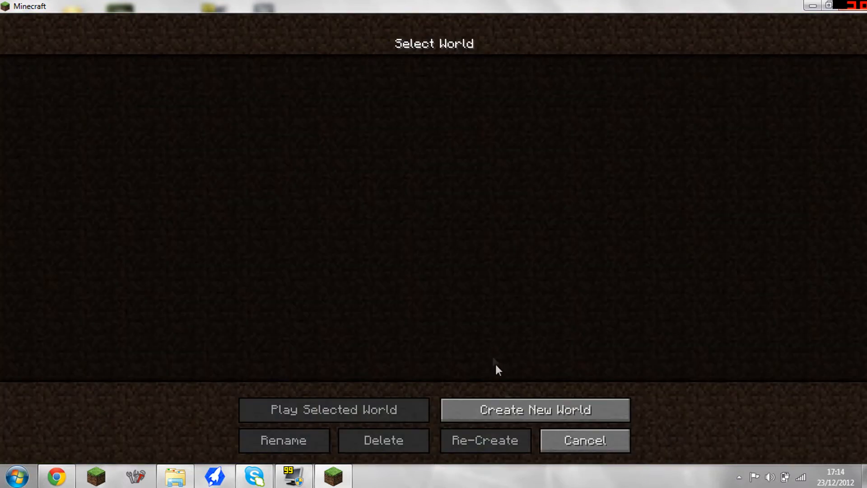
{"action": "left_click", "coordinate": [534, 409]}
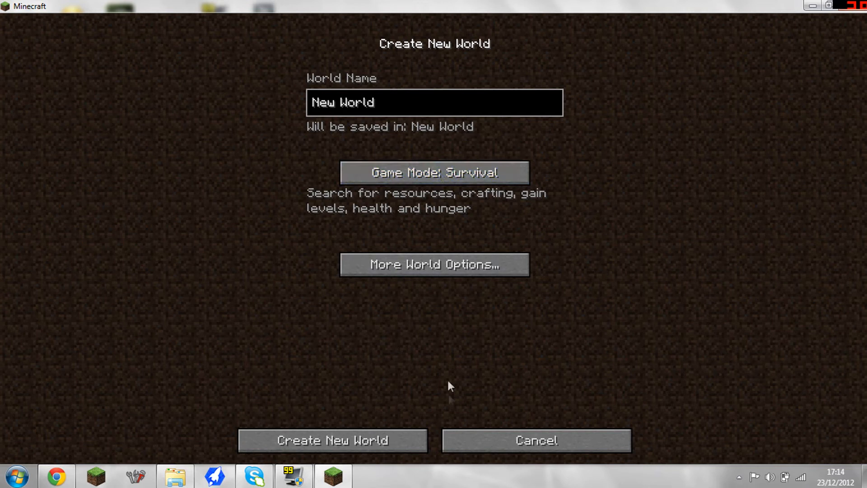
{"action": "left_click", "coordinate": [332, 441]}
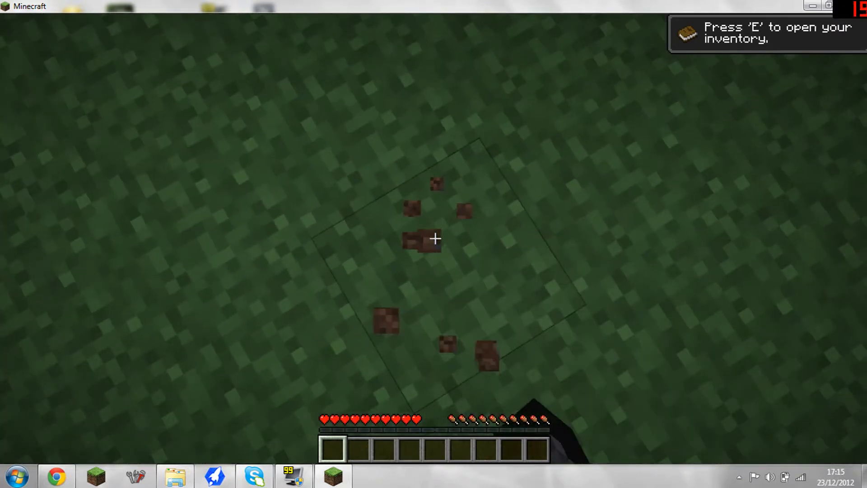
Switch the game mode, then adjust a setting under Options > Video Settings.
{"action": "key", "text": "e"}
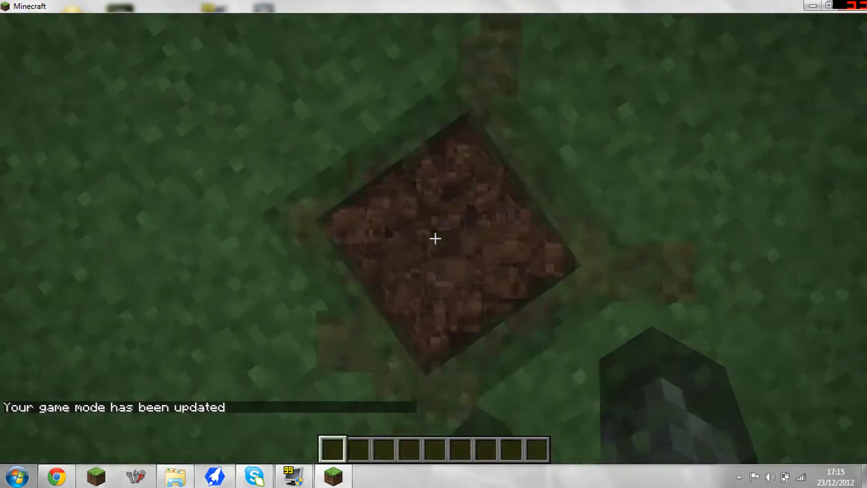
{"action": "key", "text": "Escape"}
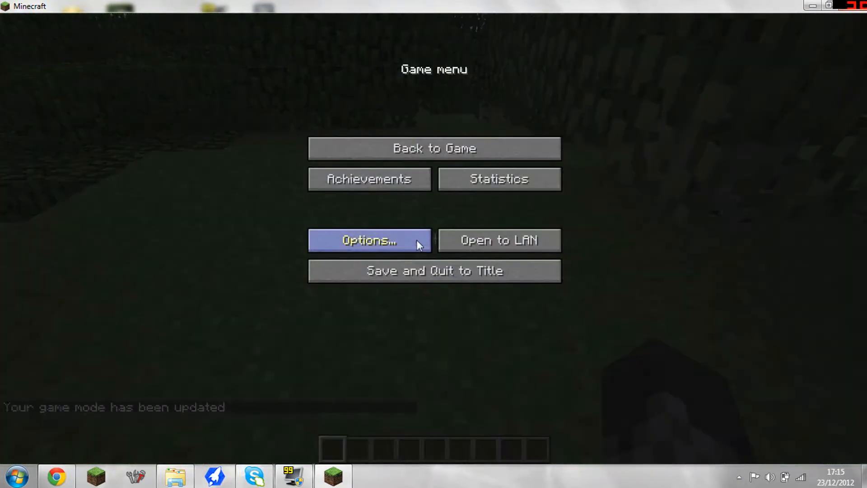
{"action": "left_click", "coordinate": [370, 240]}
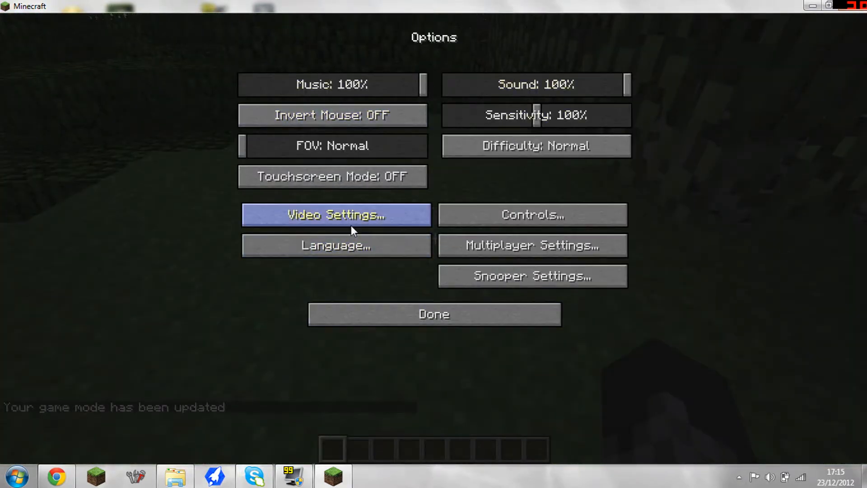
{"action": "left_click", "coordinate": [336, 215]}
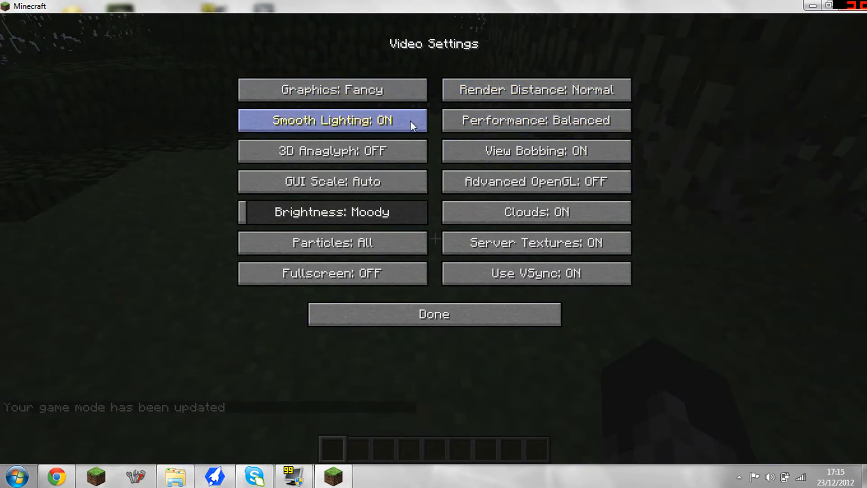
{"action": "left_click", "coordinate": [434, 313]}
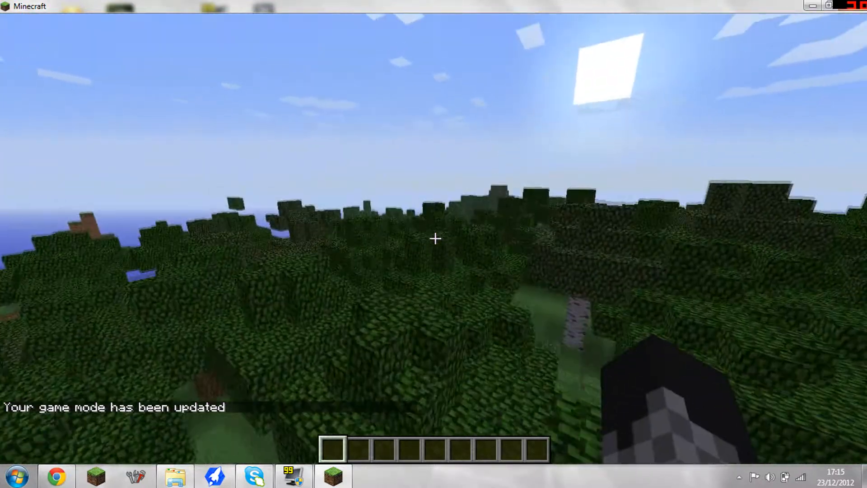
Browse the Too Many Items pages to find the helicopter item and put it in the hotbar.
{"action": "key", "text": "e"}
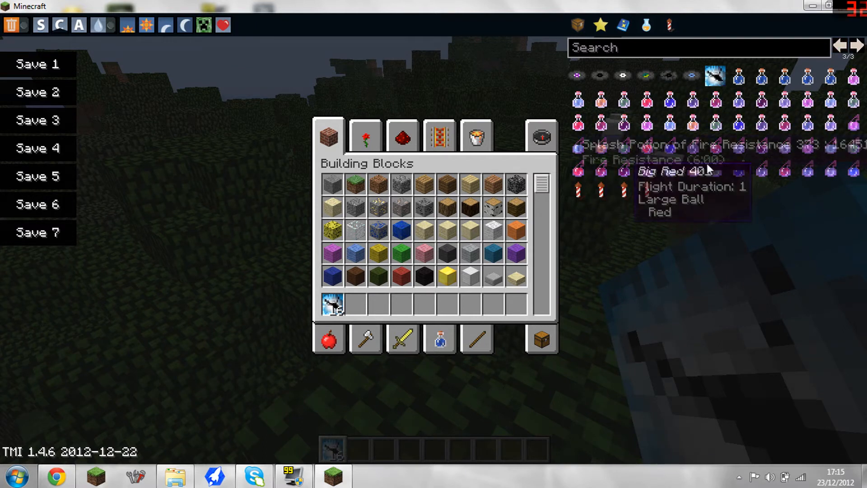
{"action": "left_click", "coordinate": [841, 45]}
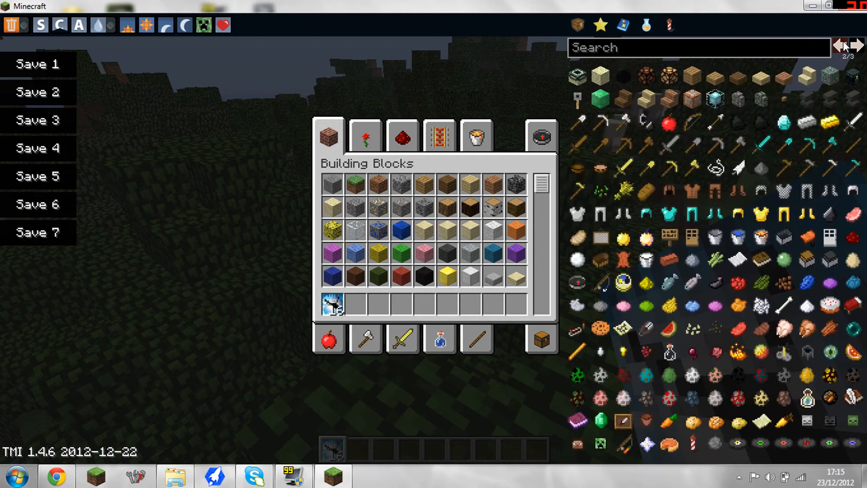
{"action": "left_click", "coordinate": [841, 46]}
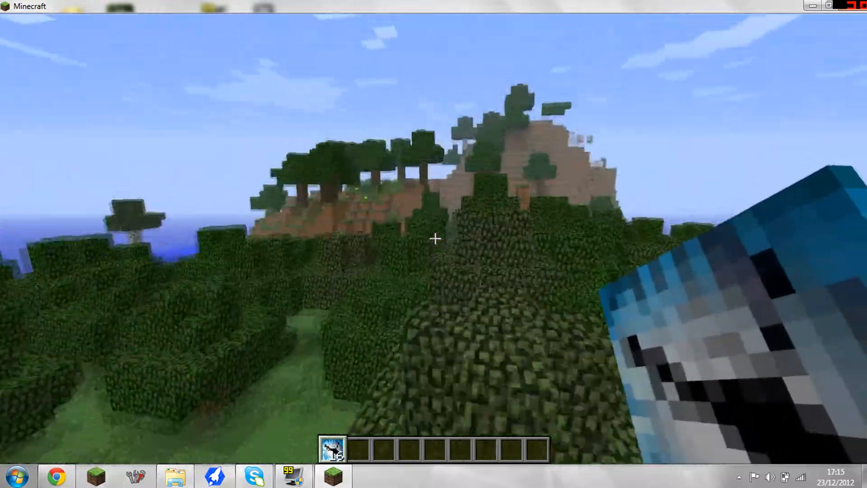
{"action": "mouse_move", "coordinate": [433, 238]}
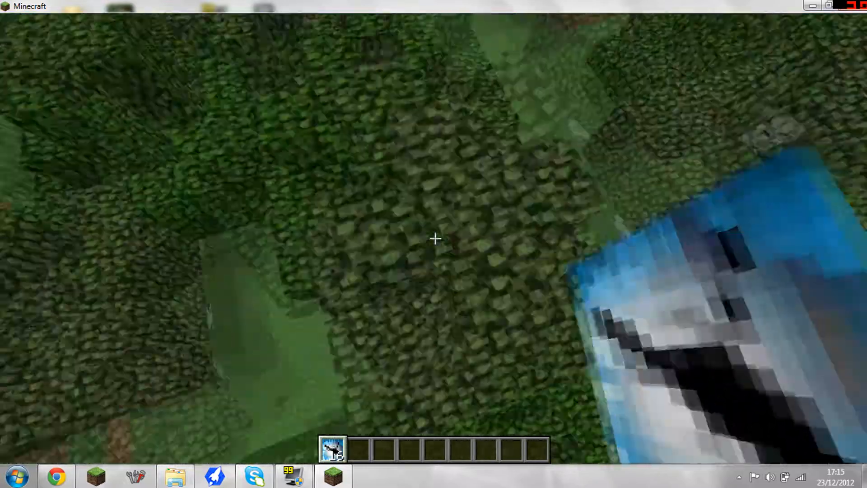
{"action": "mouse_move", "coordinate": [434, 239]}
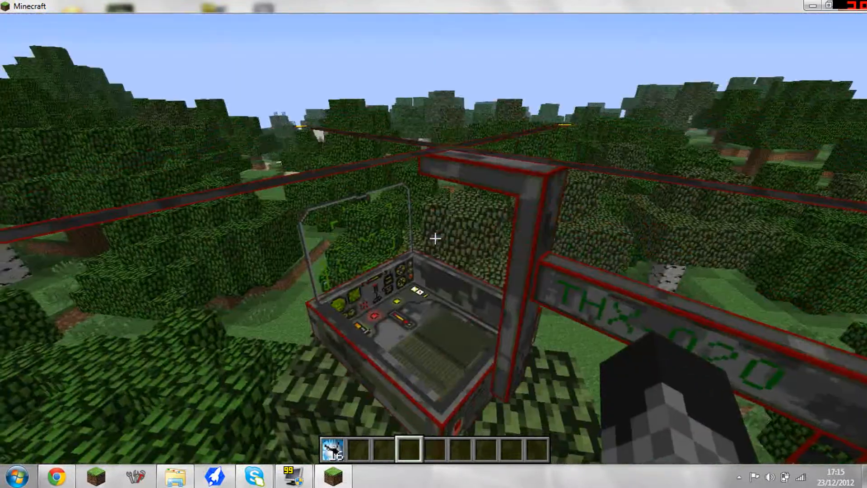
{"action": "mouse_move", "coordinate": [434, 239]}
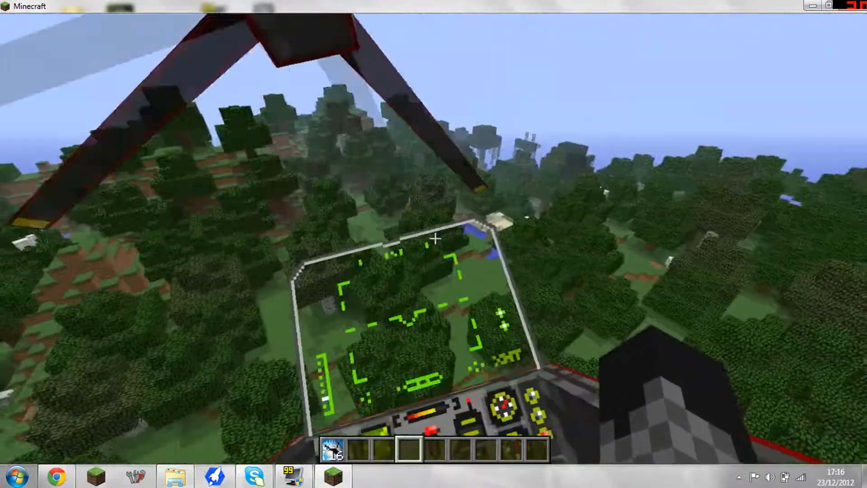
Lower the game's sound volume to 23% in Options.
{"action": "key", "text": "Escape"}
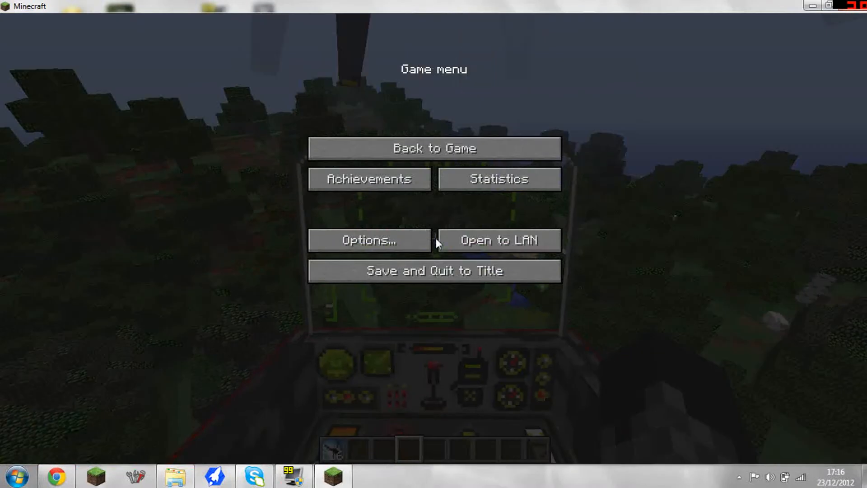
{"action": "left_click", "coordinate": [369, 240]}
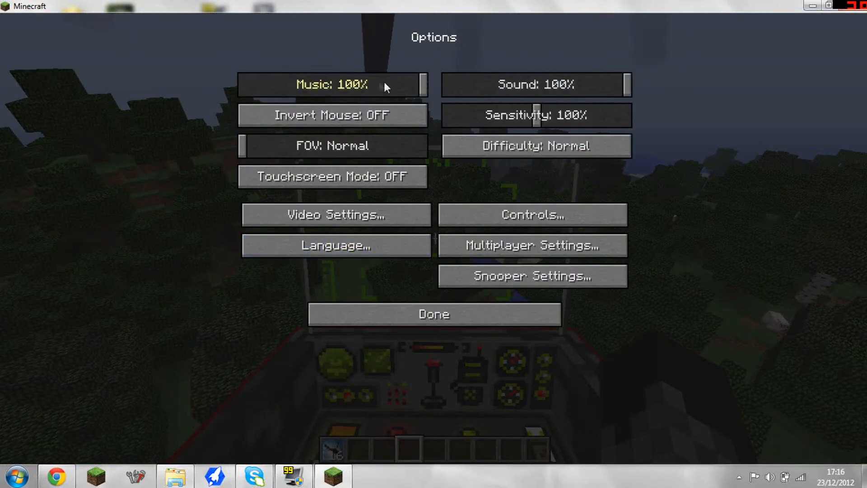
{"action": "left_click_drag", "start_coordinate": [625, 84], "coordinate": [490, 84]}
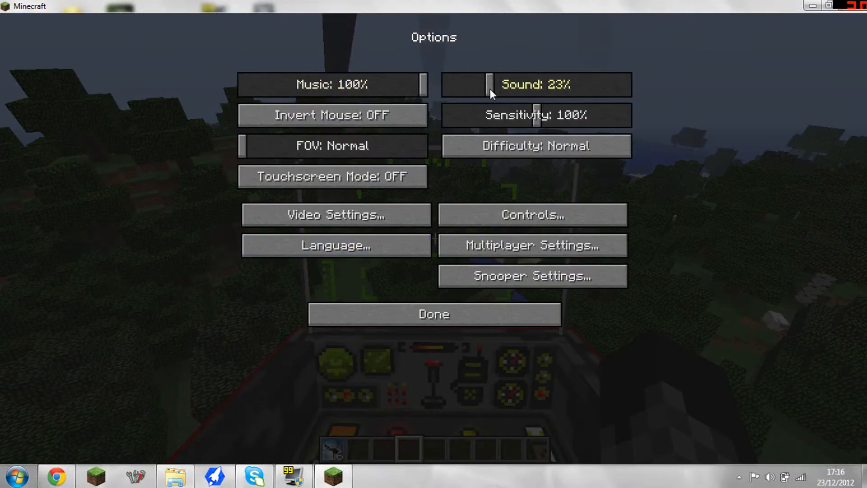
{"action": "left_click", "coordinate": [434, 314]}
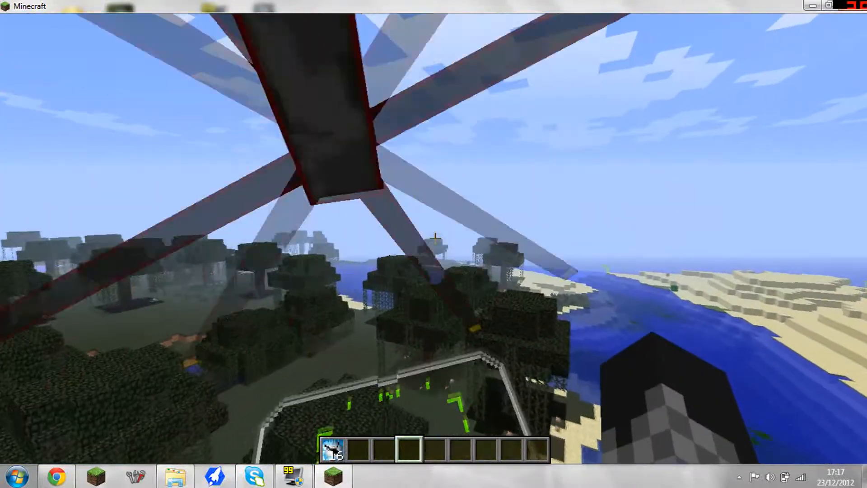
{"action": "mouse_move", "coordinate": [434, 221]}
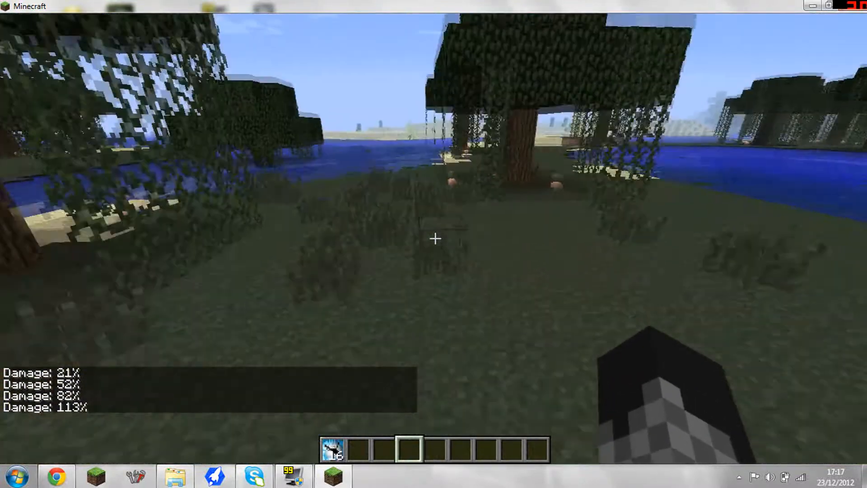
Open the inventory and switch Too Many Items to its second item page.
{"action": "key", "text": "e"}
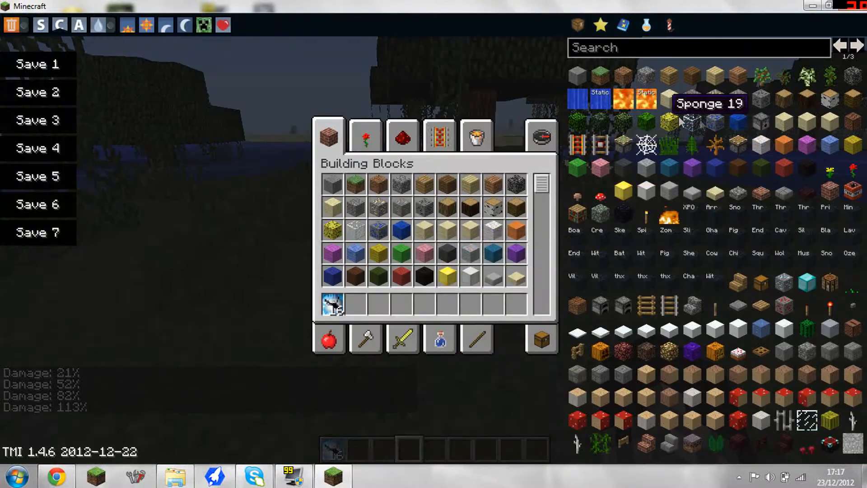
{"action": "left_click", "coordinate": [857, 45]}
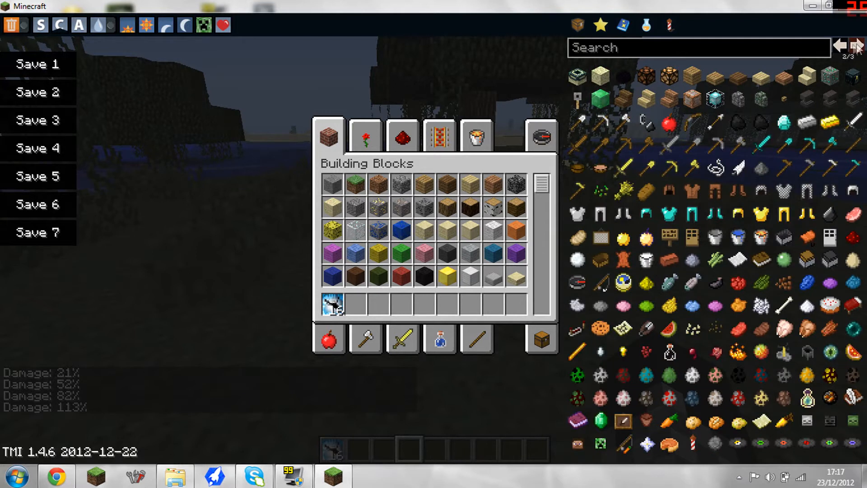
{"action": "mouse_move", "coordinate": [715, 399]}
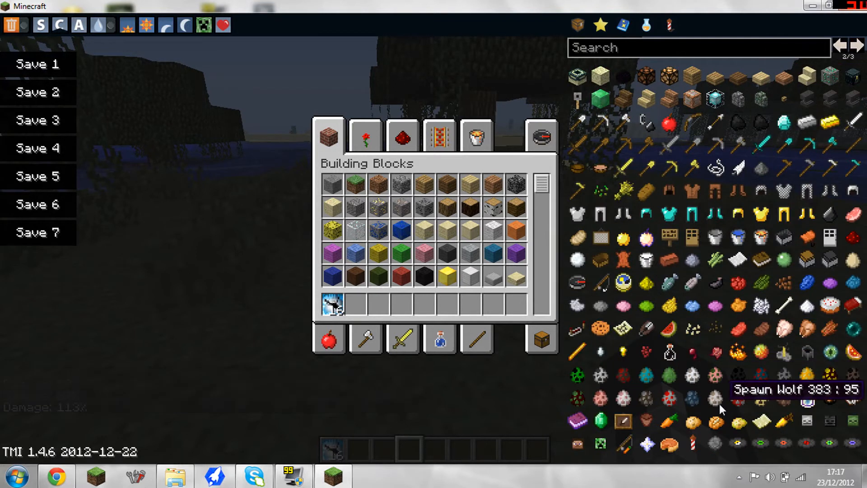
{"action": "mouse_move", "coordinate": [740, 399]}
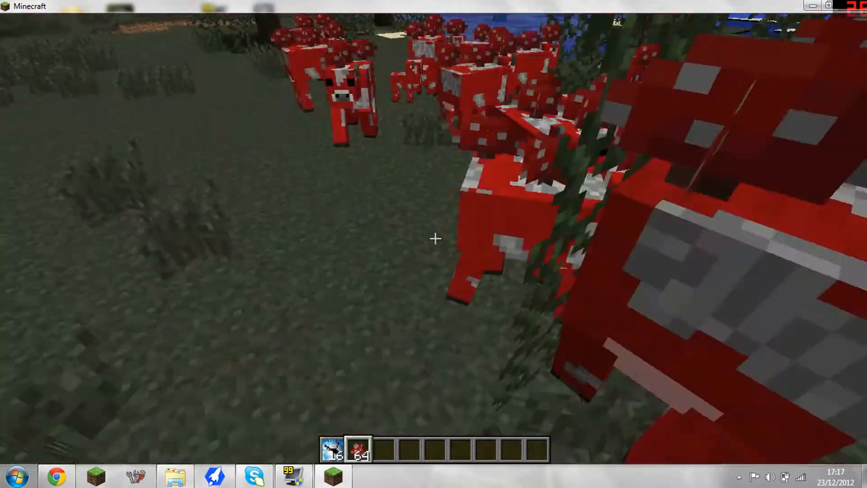
{"action": "mouse_move", "coordinate": [434, 238]}
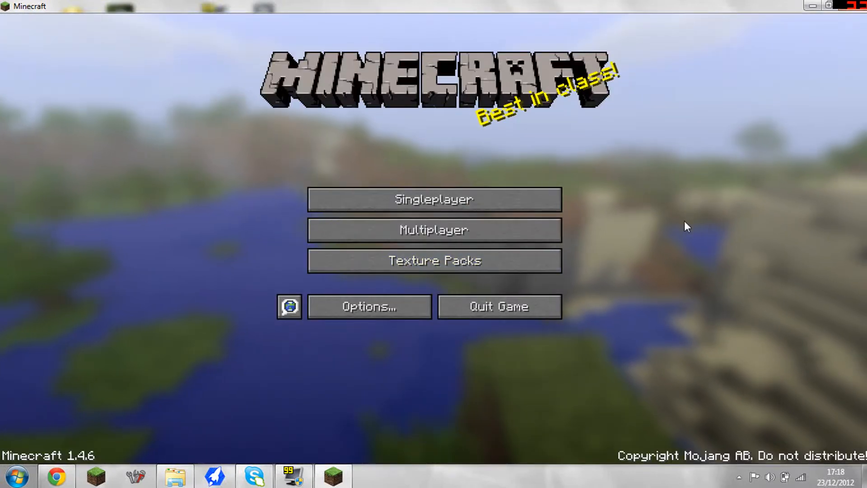
{"action": "mouse_move", "coordinate": [696, 165]}
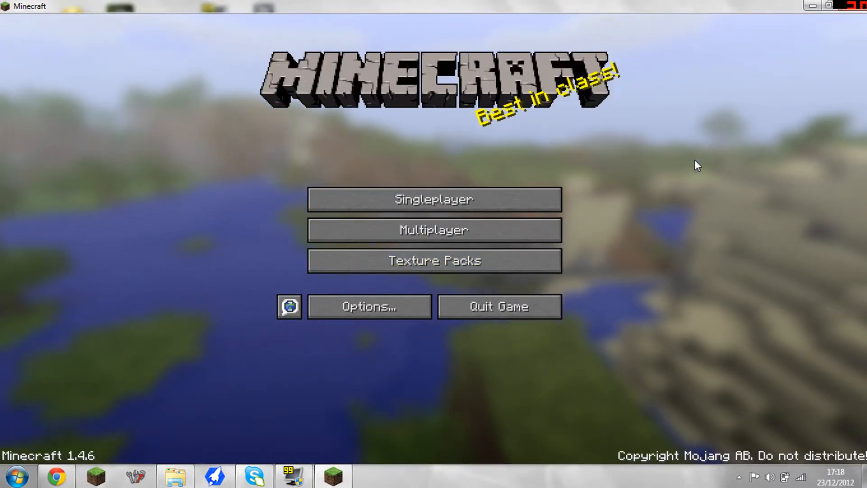